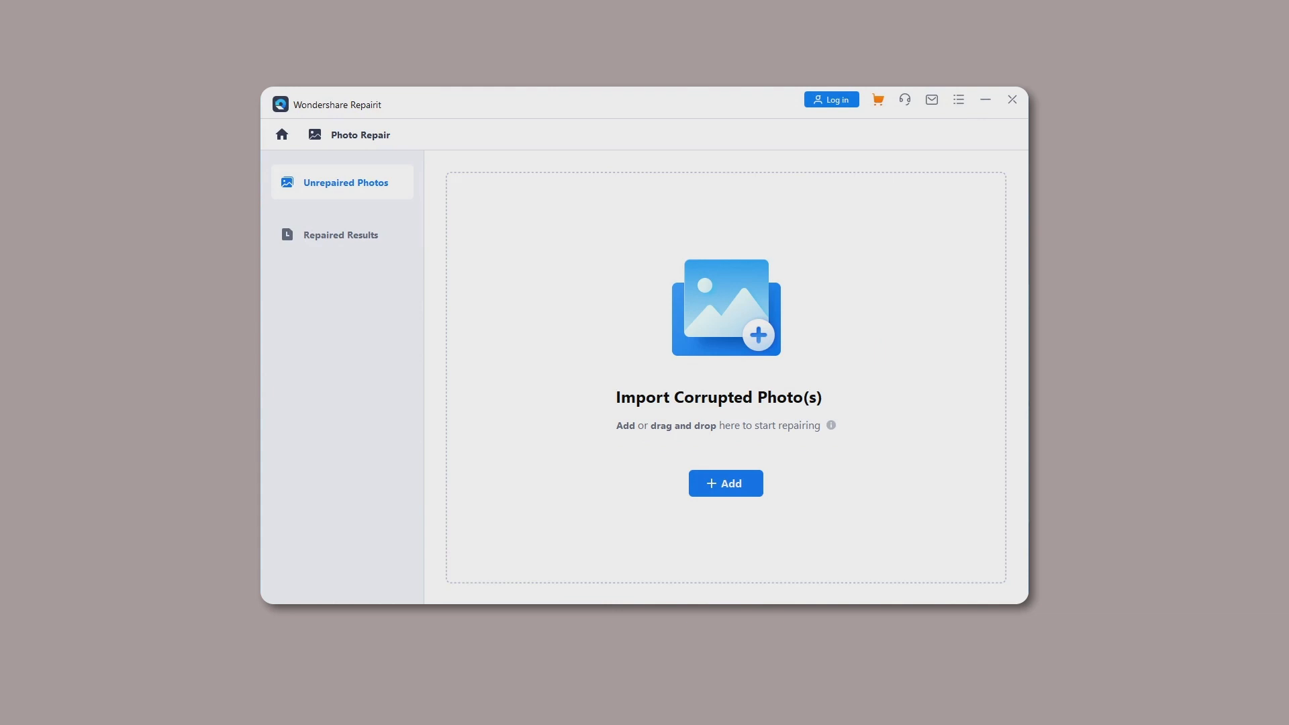
# - Pick _DSC2795, _DSC2978, D4A_4286 and sample1 from Desktop > PHOTOS > All format to import
pyautogui.click(725, 483)
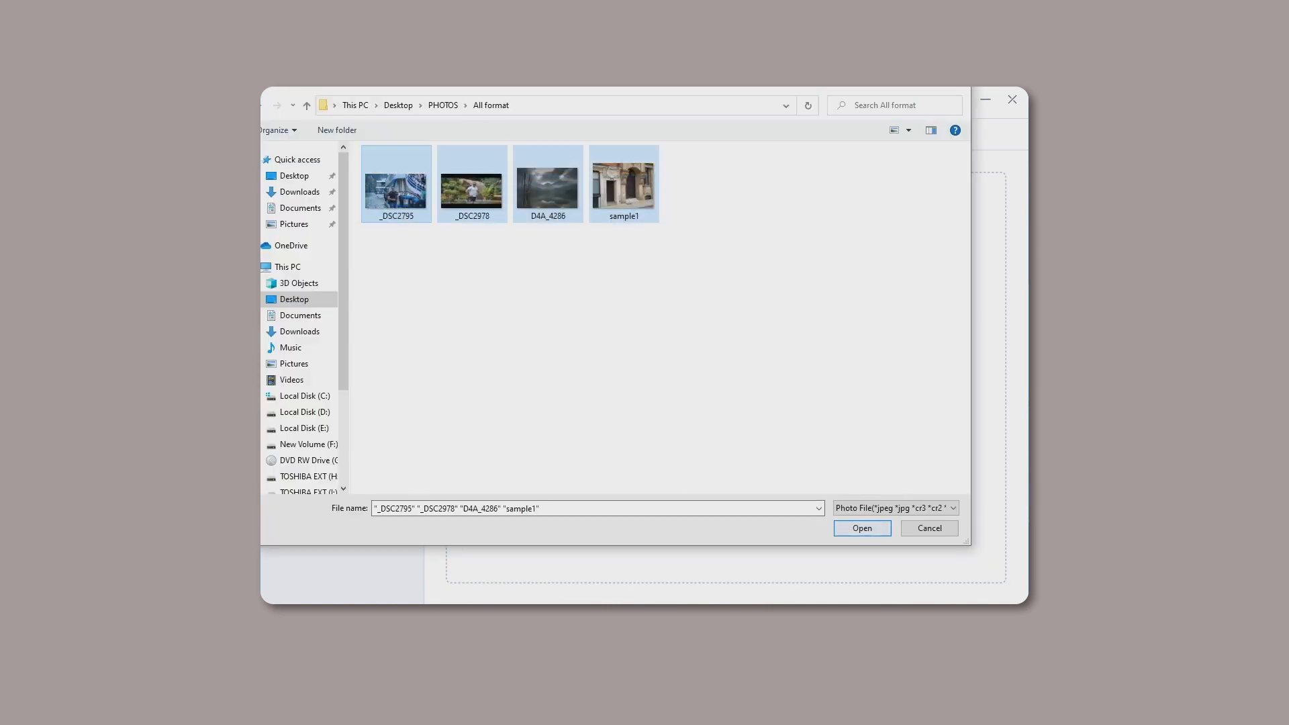
# - Import the four selected photos into the Unrepaired Photos list
pyautogui.click(861, 528)
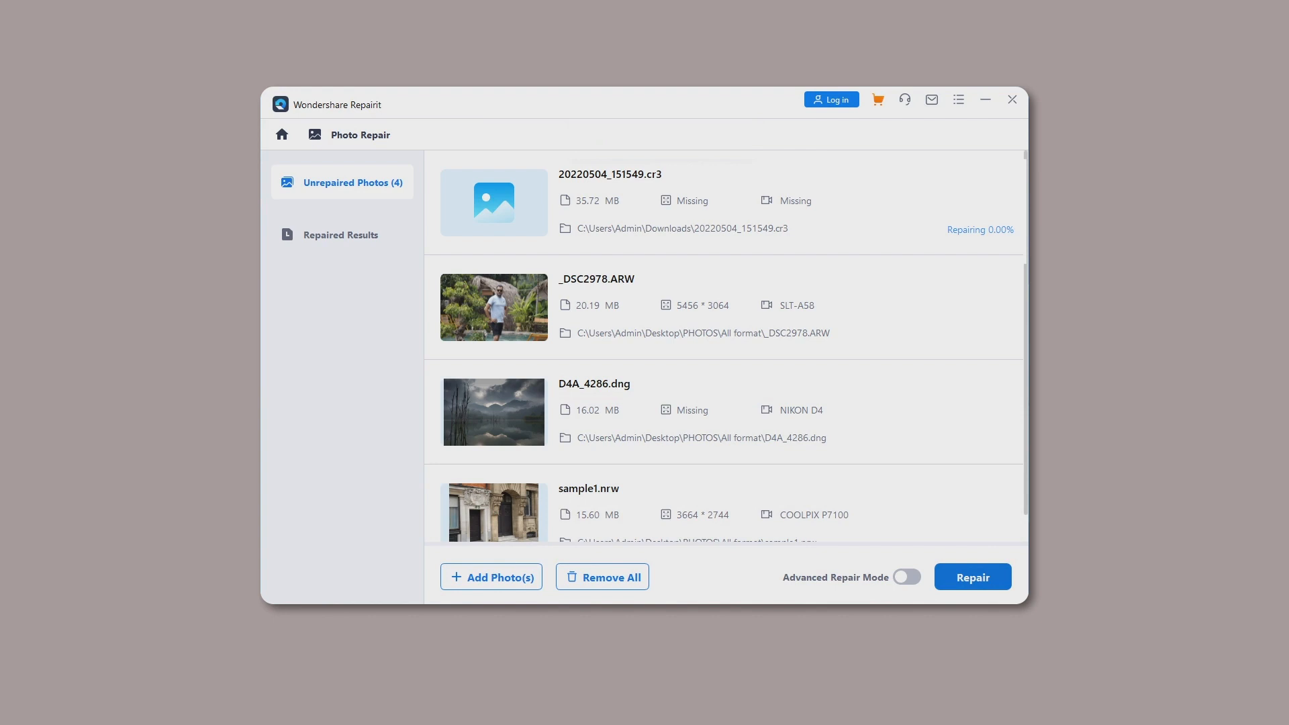
# - Run Repair on all four photos and acknowledge the success message
pyautogui.click(972, 576)
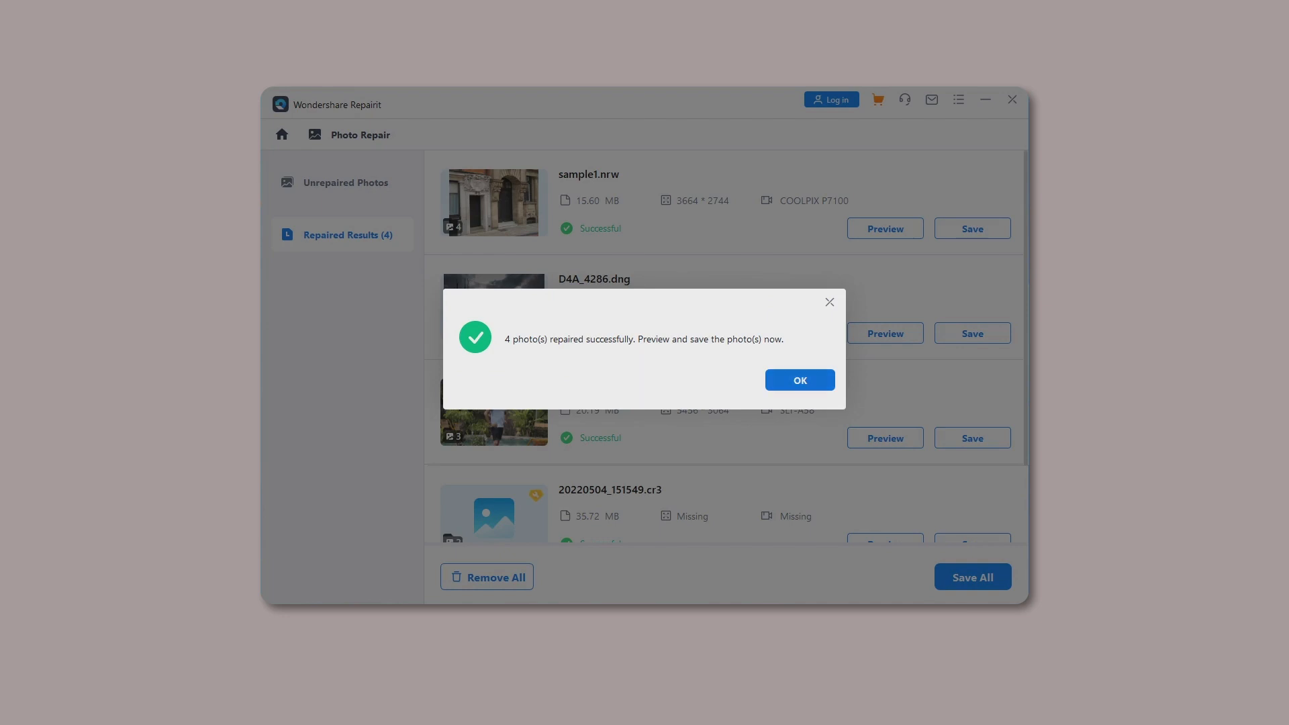
pyautogui.click(798, 380)
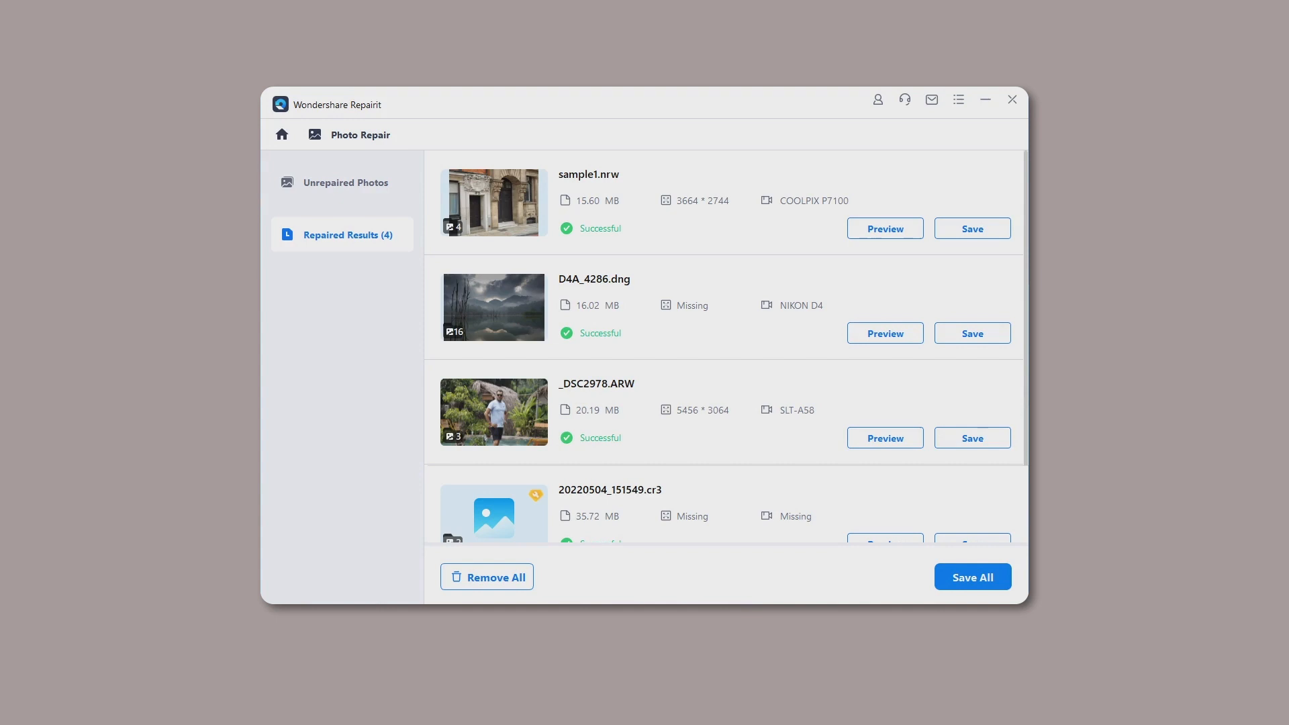
# - Preview D4A_4286.dng's 16 recovered versions, comparing the fourth with the largest, then request Advanced Repair
pyautogui.click(885, 333)
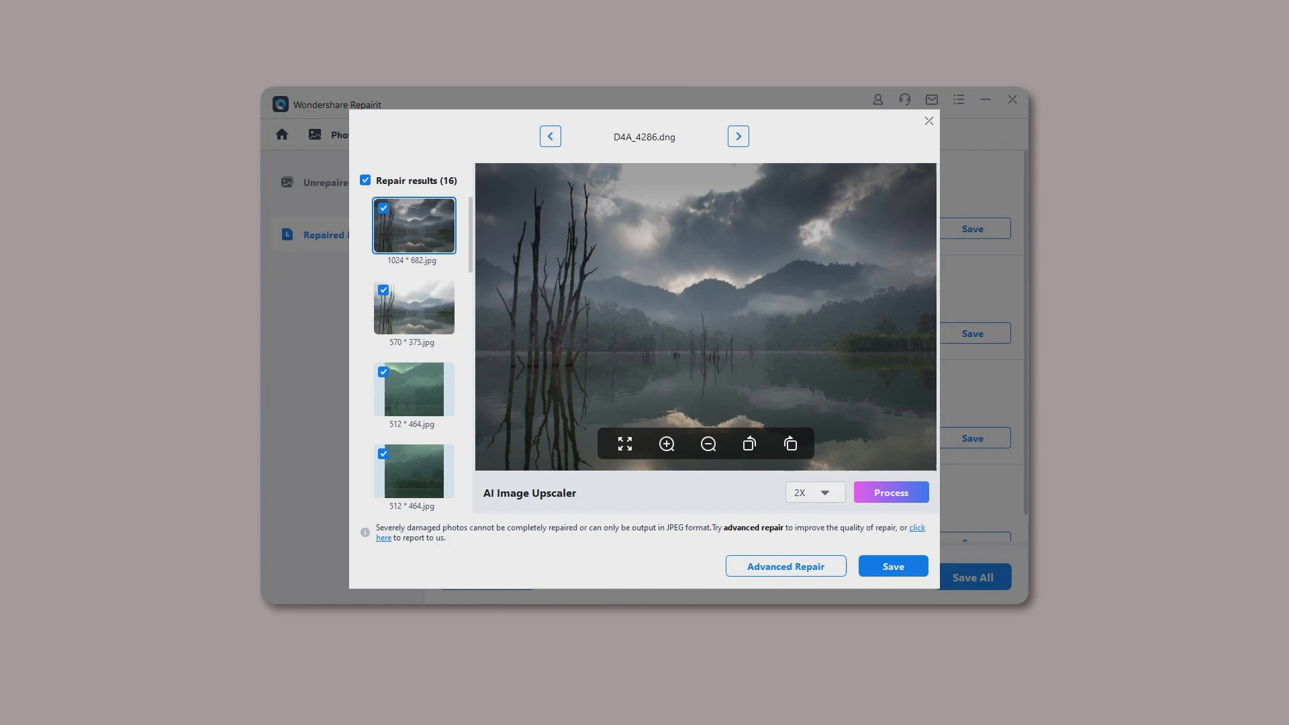
pyautogui.click(928, 121)
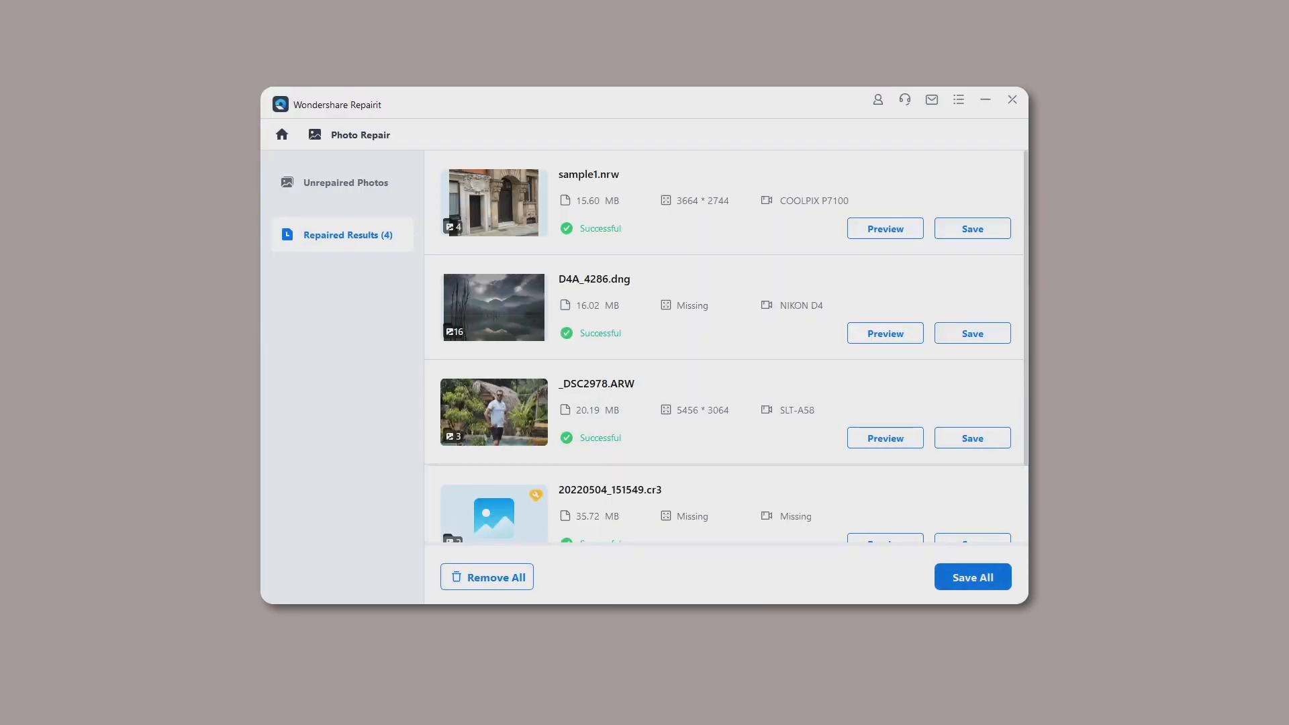
pyautogui.click(971, 576)
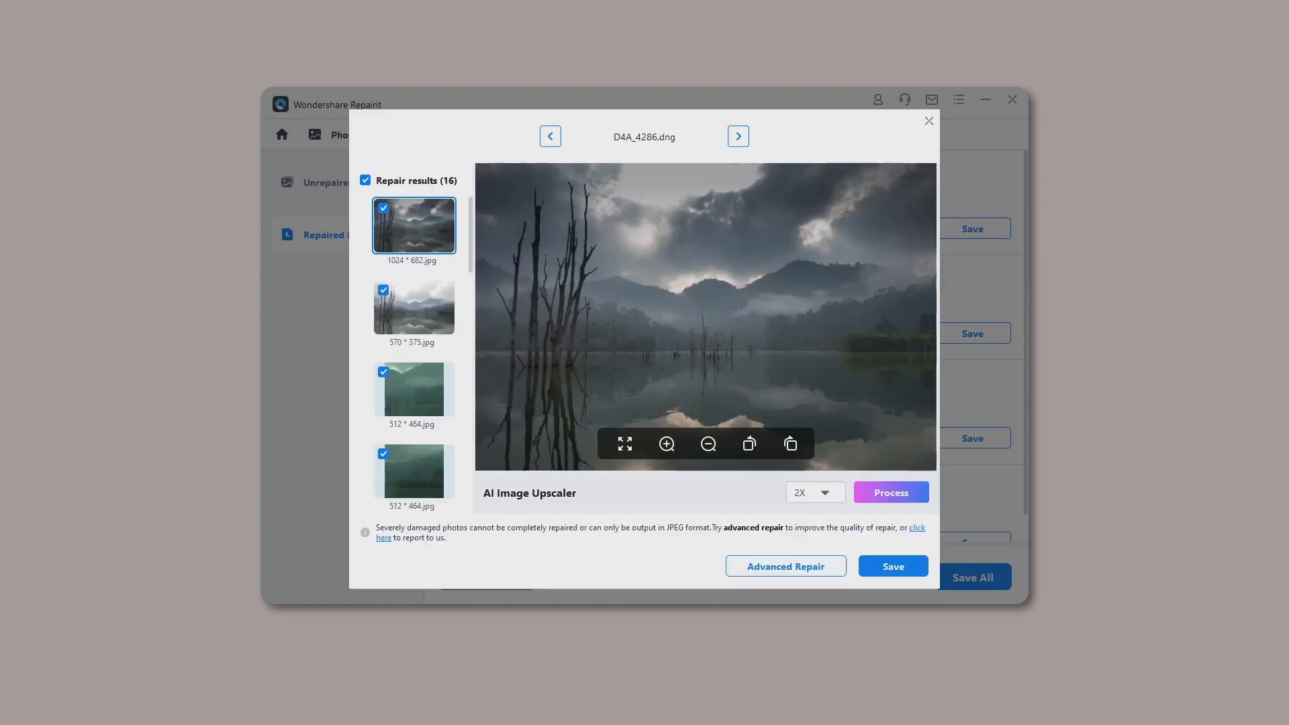
pyautogui.click(414, 388)
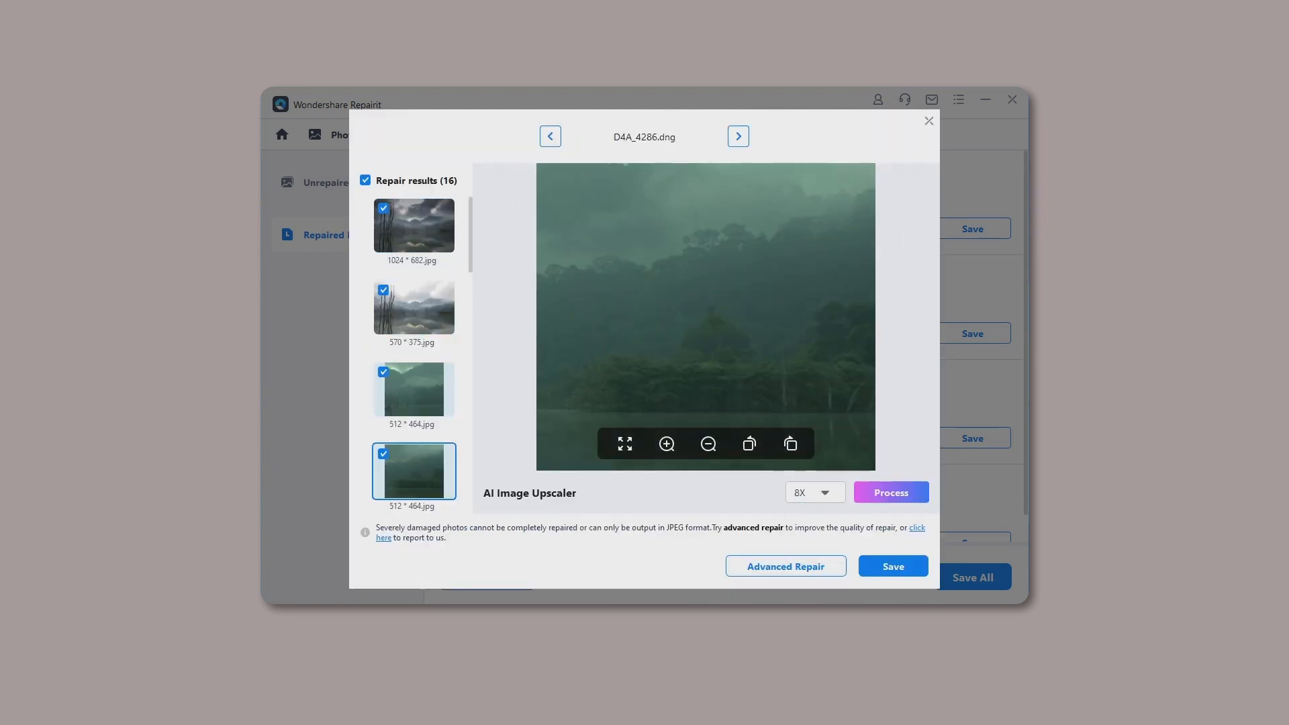
pyautogui.click(813, 492)
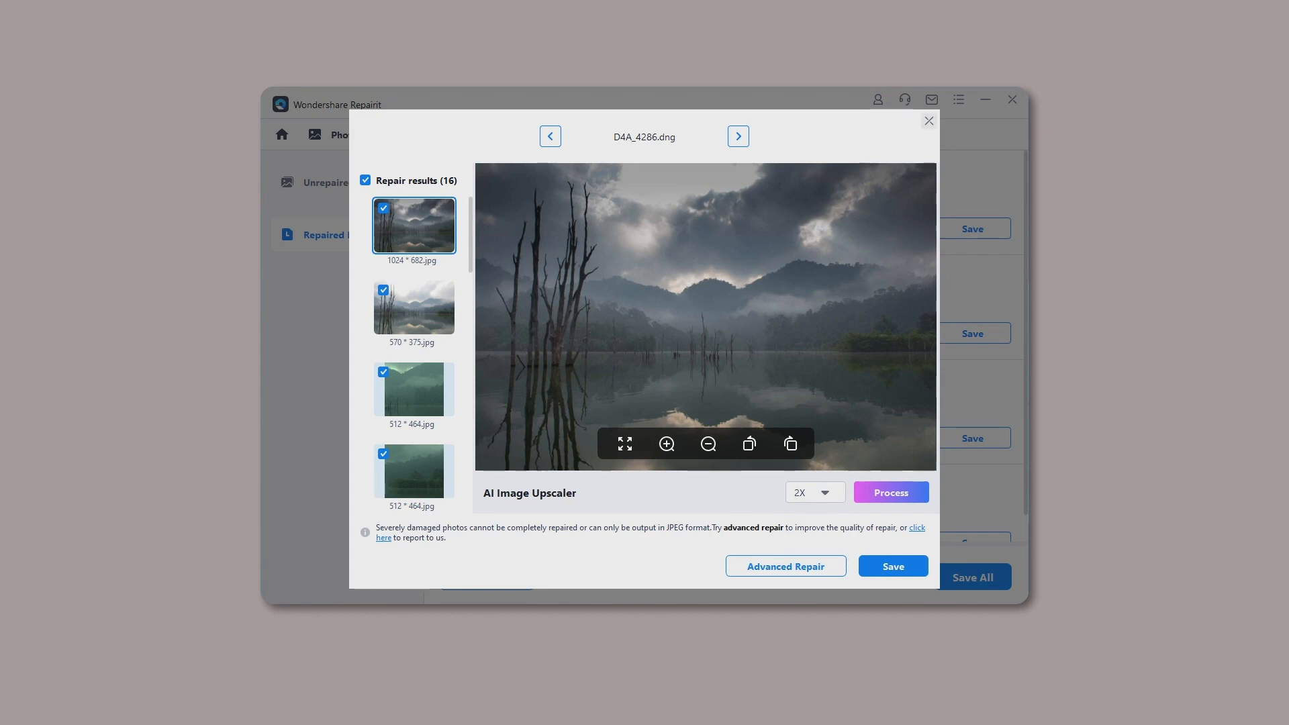
pyautogui.click(892, 567)
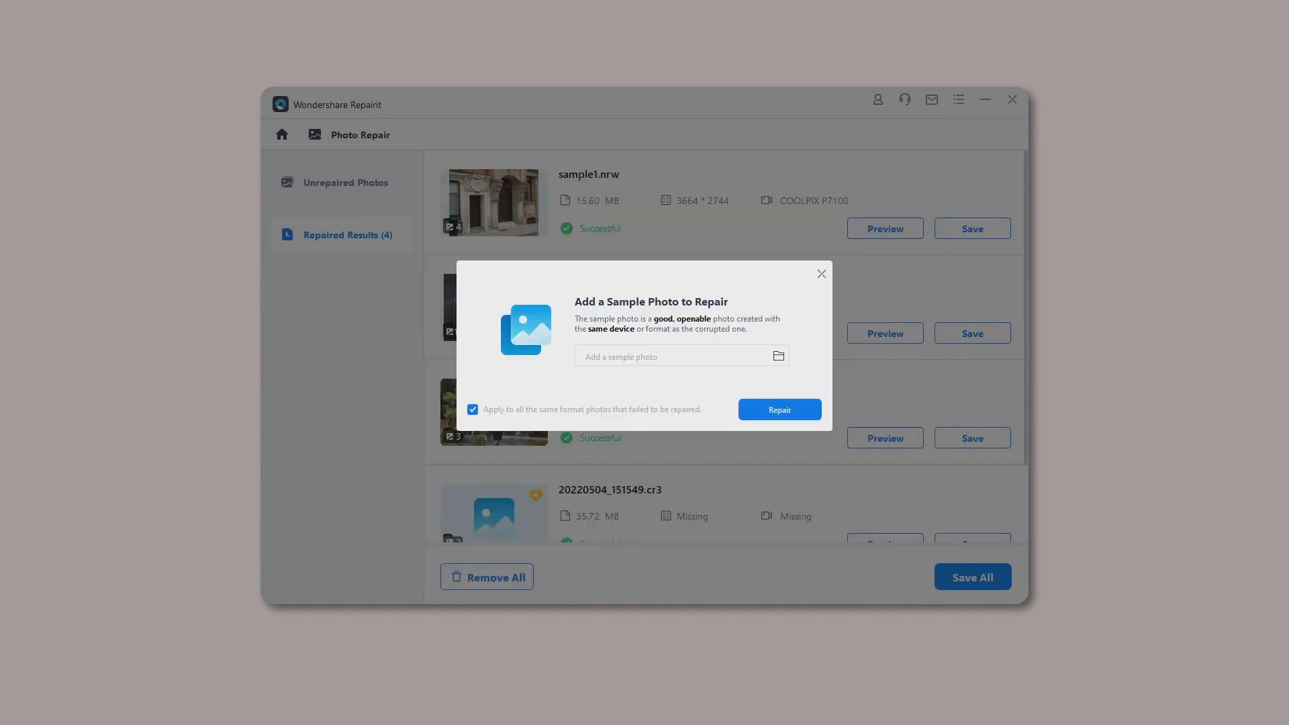
# - Browse for a sample photo from the same camera in the Add a Sample Photo dialog
pyautogui.click(777, 356)
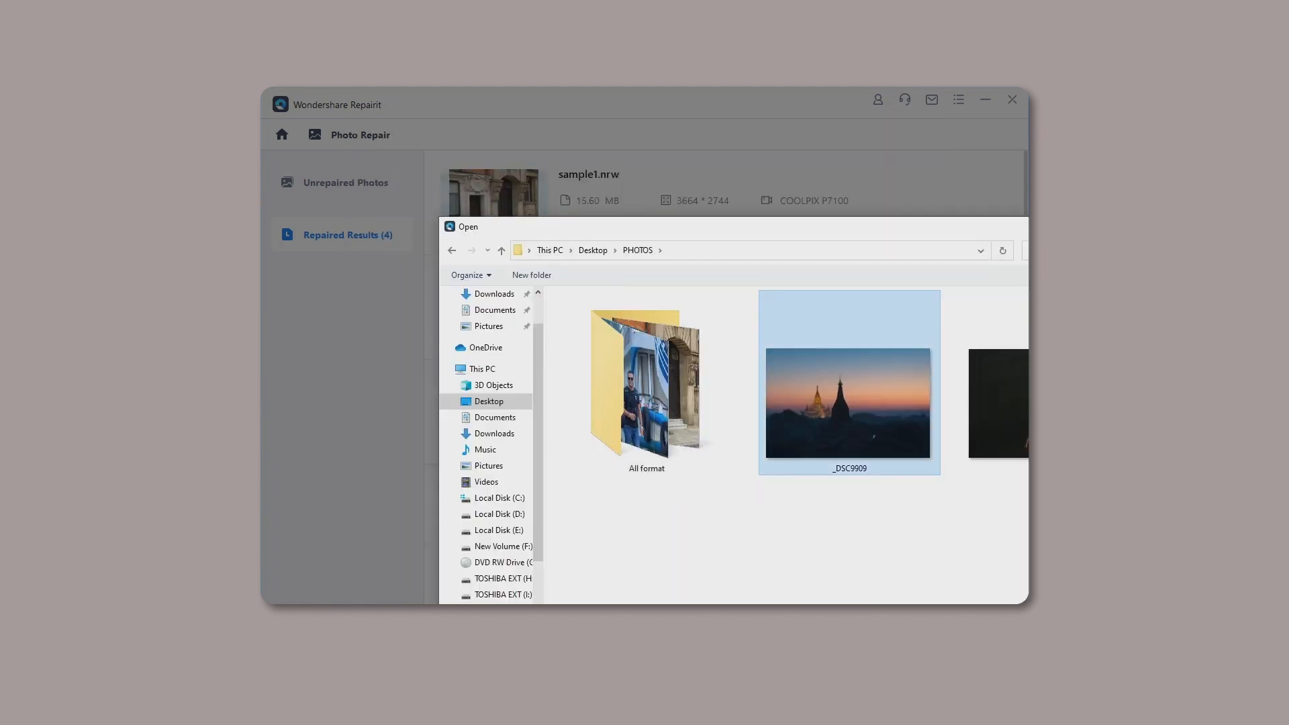
# - Use _DSC9909.dng as the sample photo and run the advanced repair
pyautogui.doubleClick(849, 402)
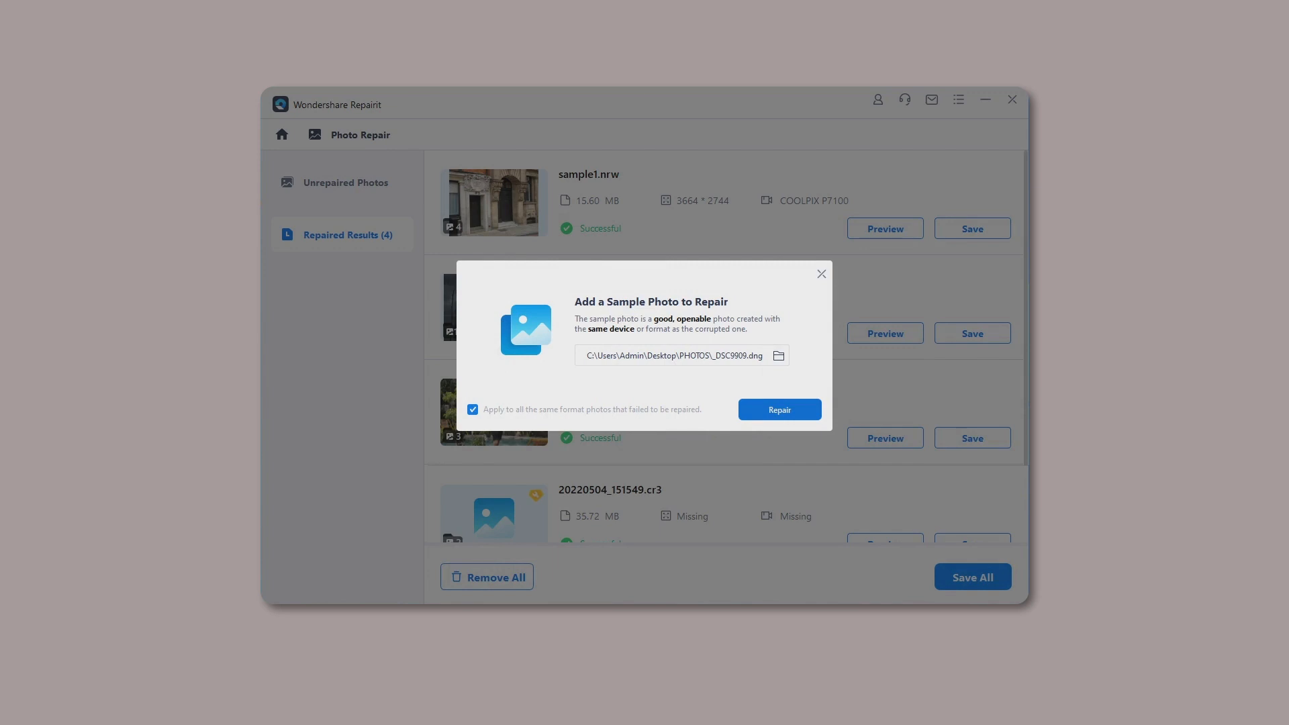
pyautogui.click(778, 410)
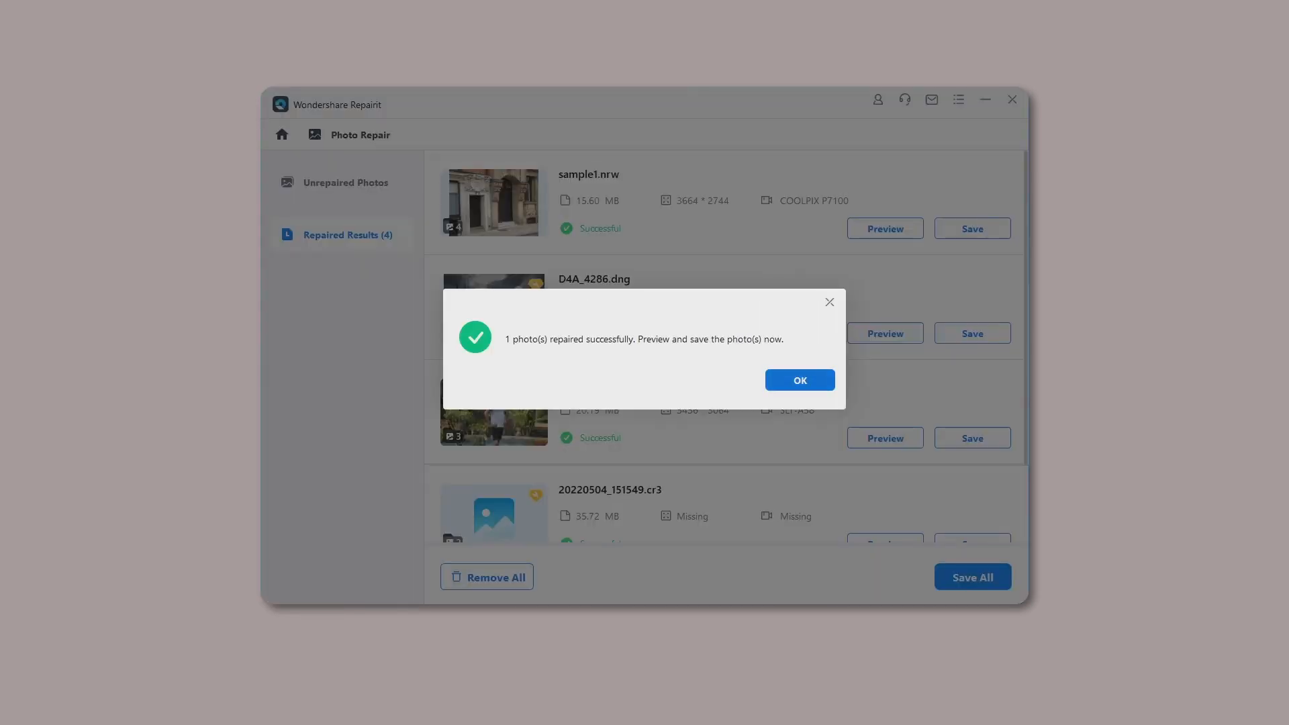
# - Dismiss the success notice and save D4A_4286.dng's 17 repaired versions to the chosen drive
pyautogui.click(799, 380)
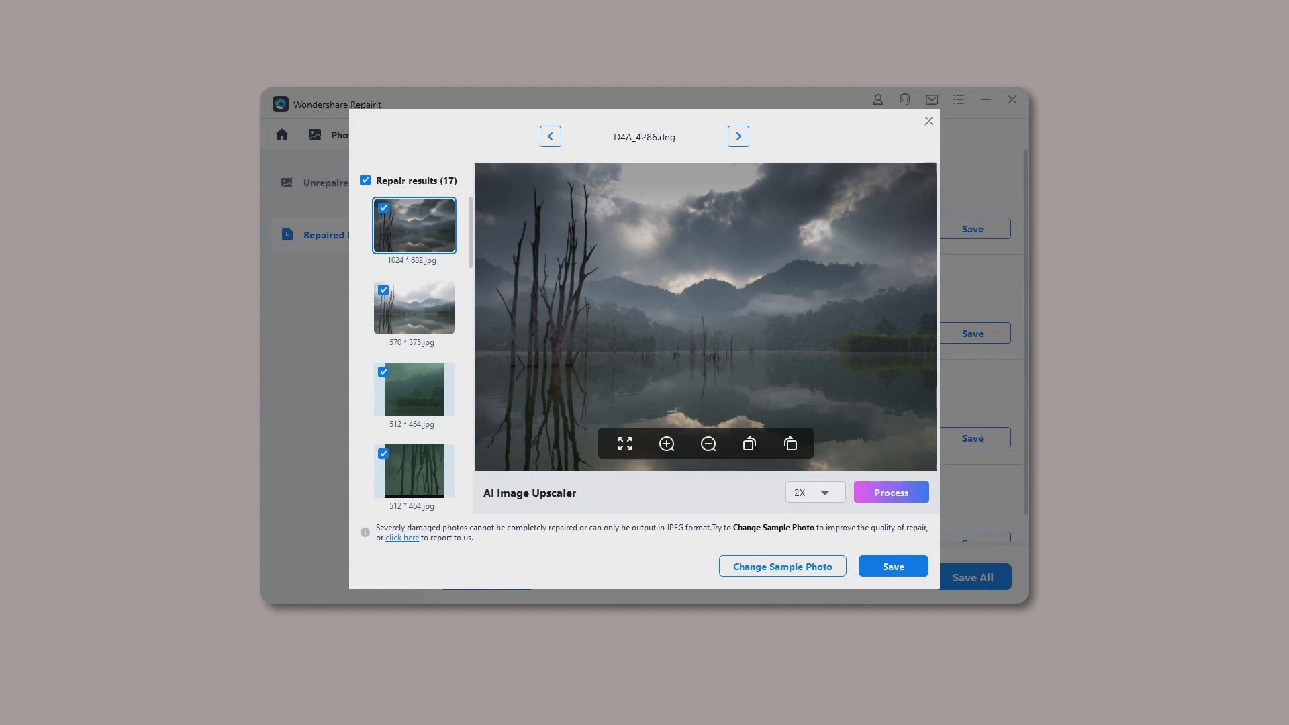
pyautogui.click(929, 120)
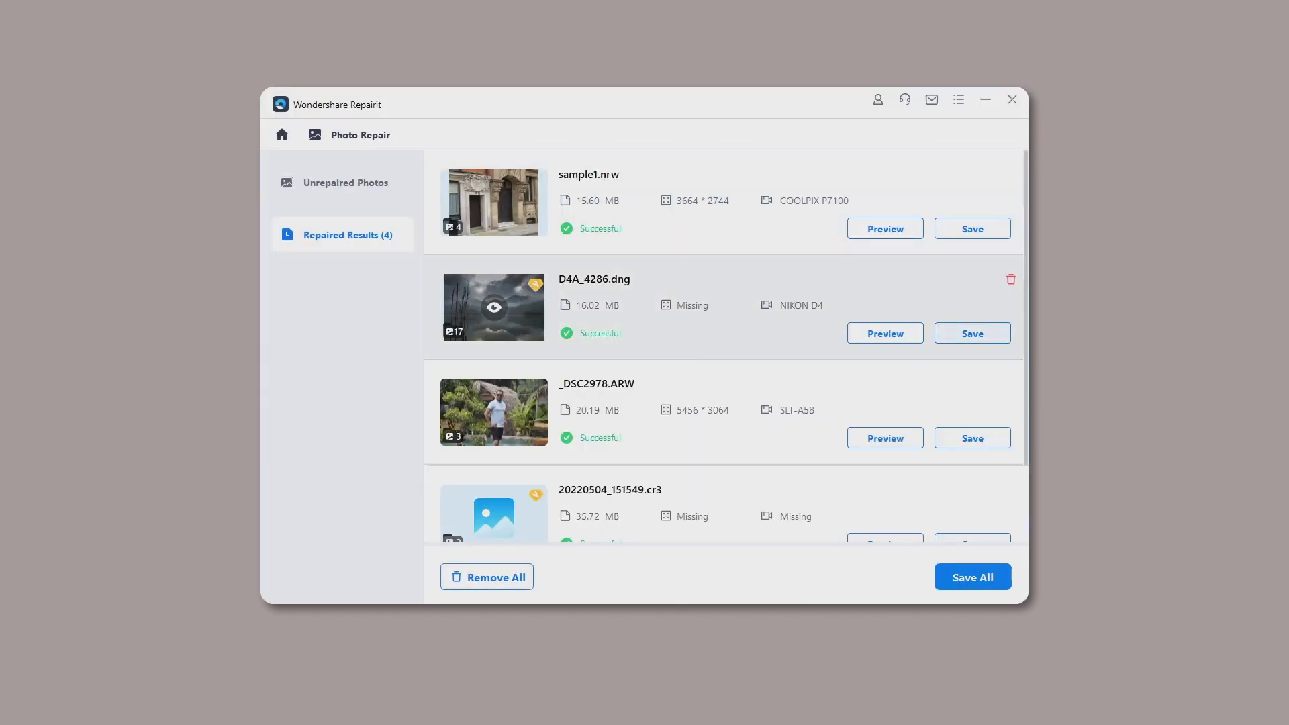
pyautogui.click(972, 576)
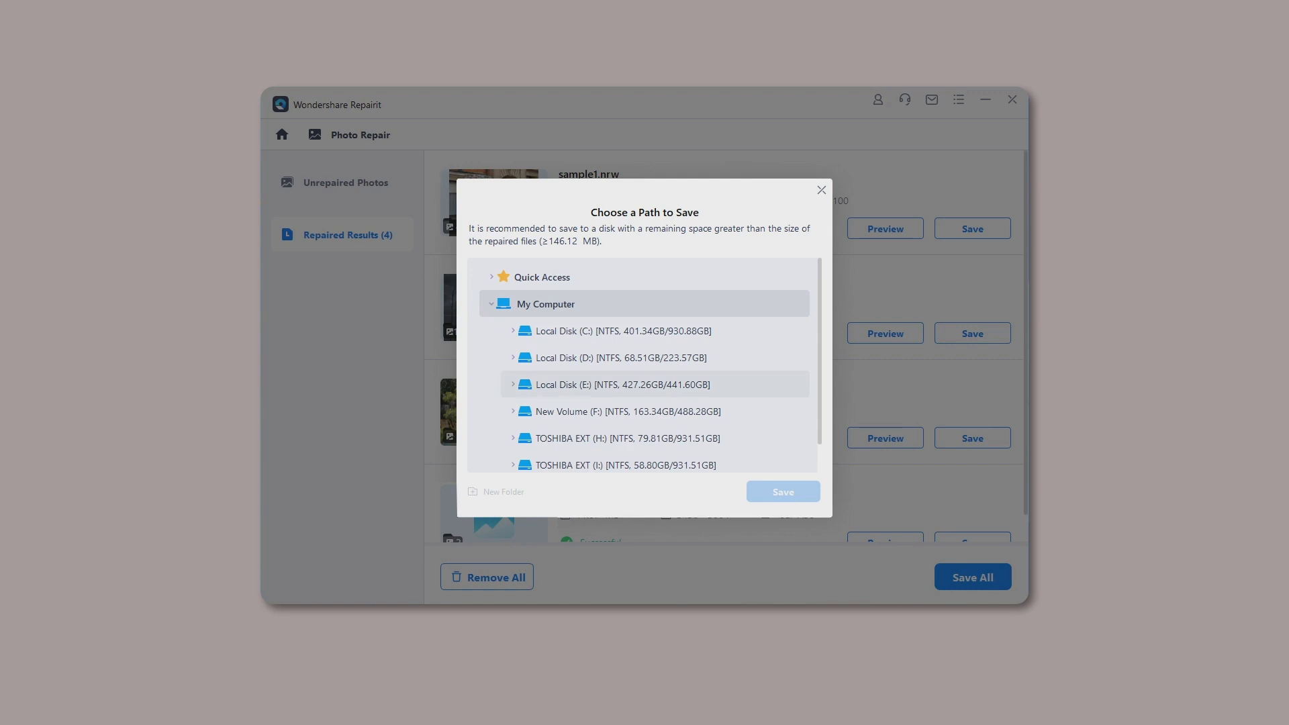
pyautogui.click(781, 491)
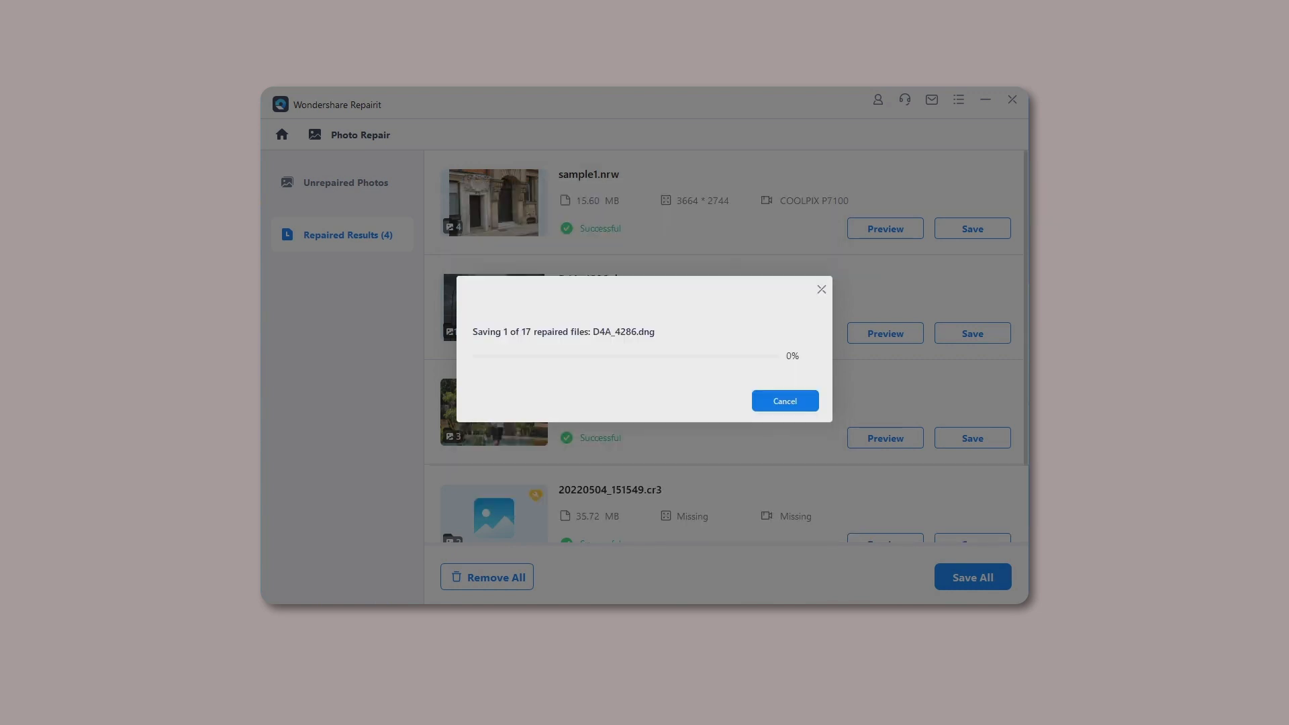